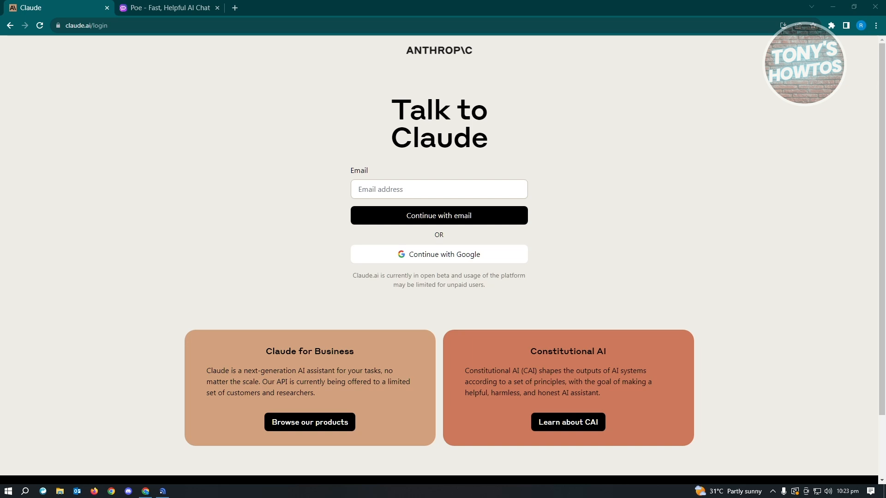
pyautogui.moveTo(485, 261)
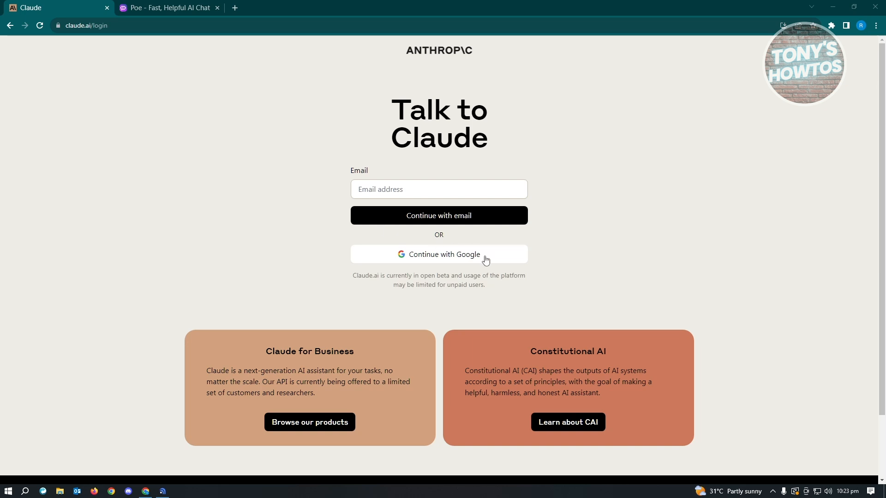
# - Sign in to Claude using the Google account
pyautogui.click(438, 254)
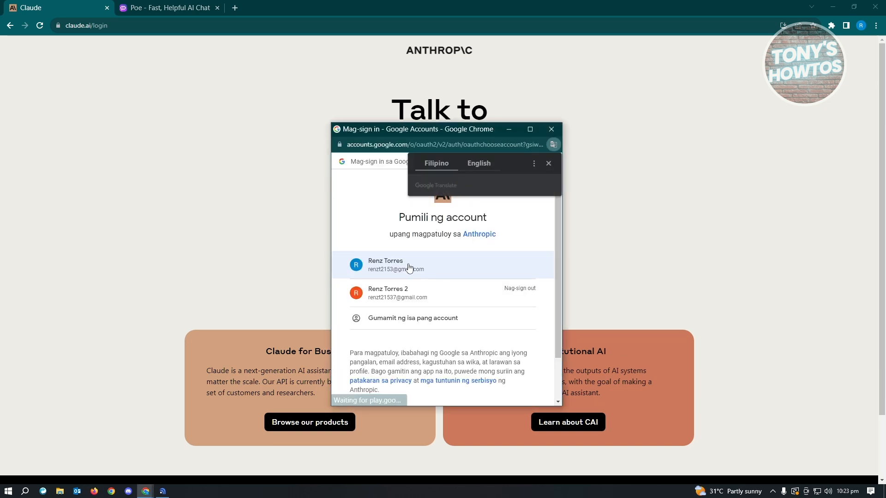
pyautogui.click(395, 264)
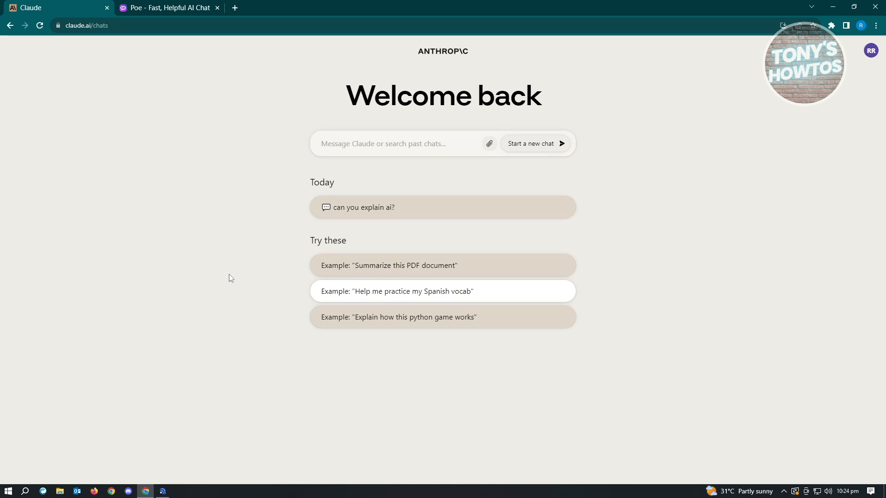
pyautogui.moveTo(237, 275)
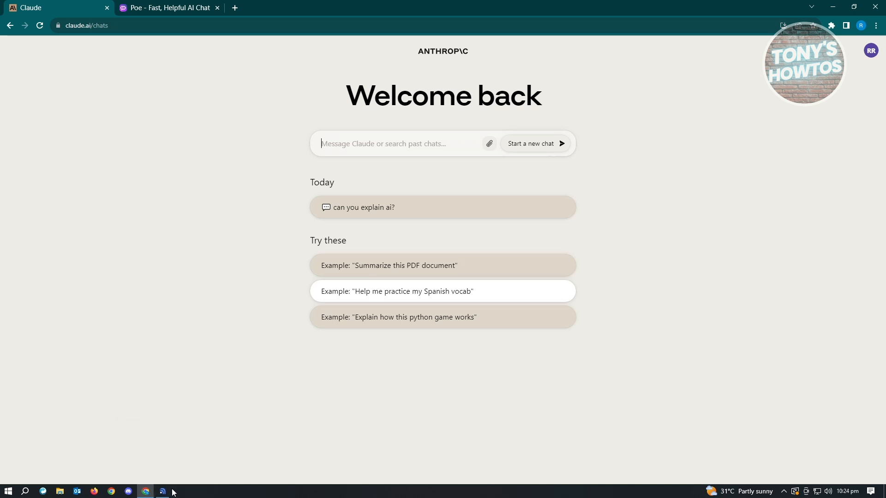
pyautogui.click(162, 491)
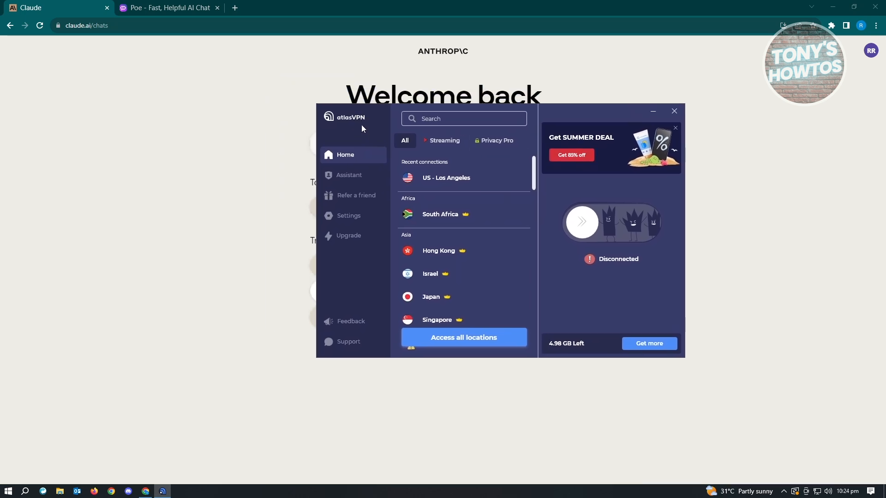
pyautogui.moveTo(368, 121)
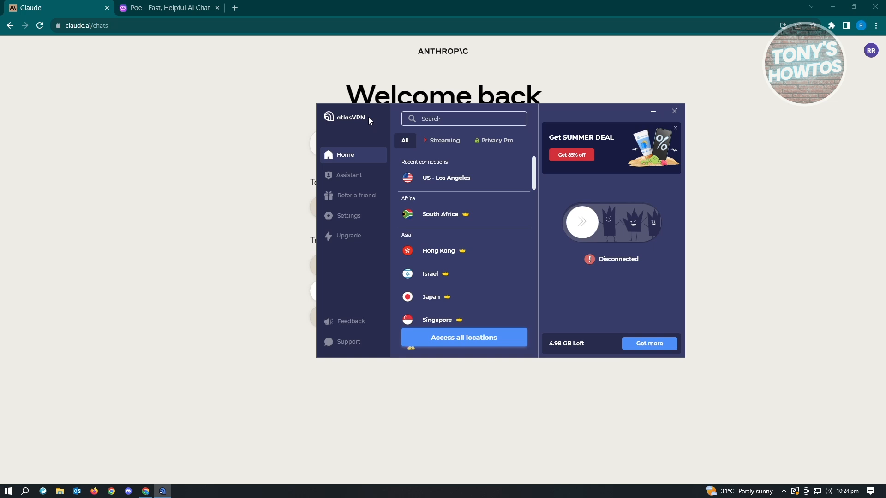
pyautogui.moveTo(421, 157)
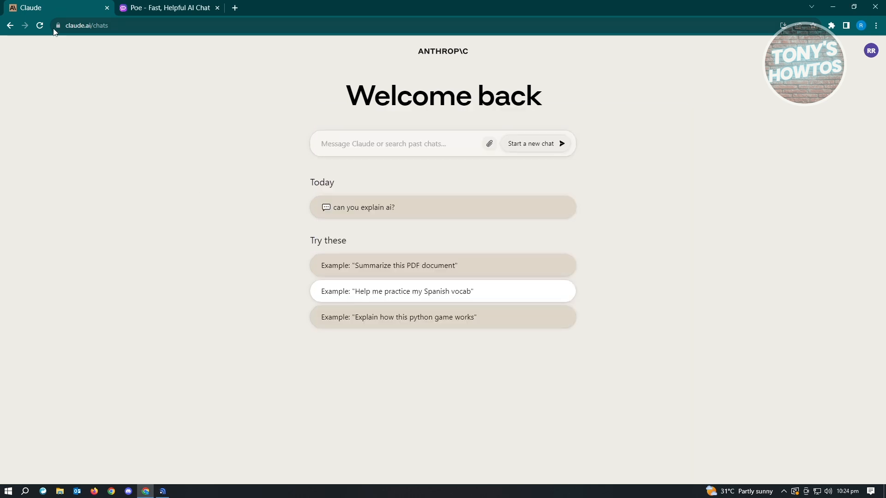
pyautogui.moveTo(229, 313)
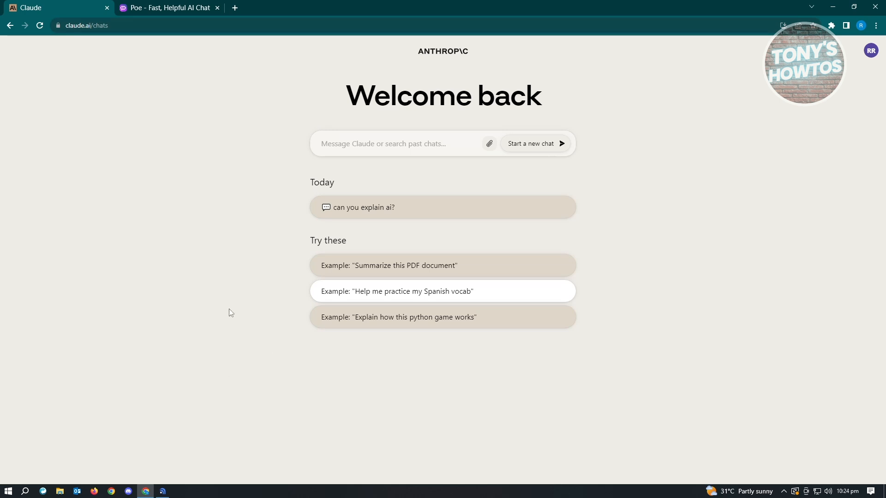
pyautogui.moveTo(146, 106)
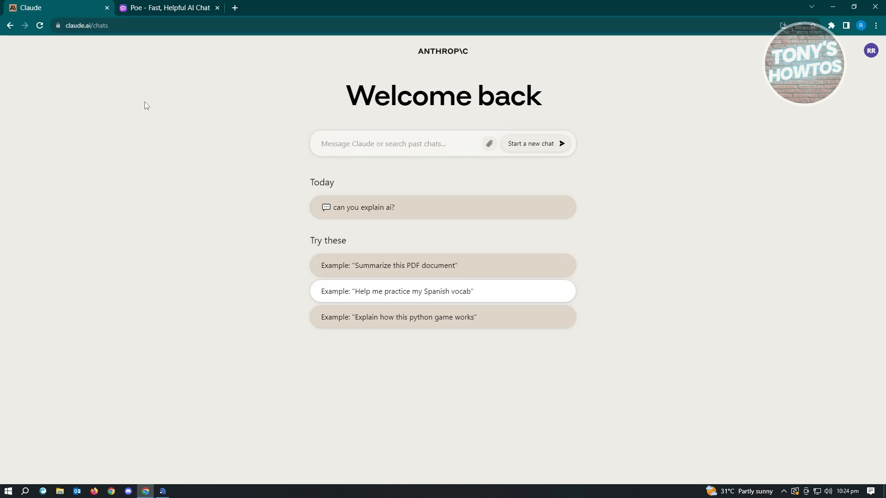
pyautogui.moveTo(197, 244)
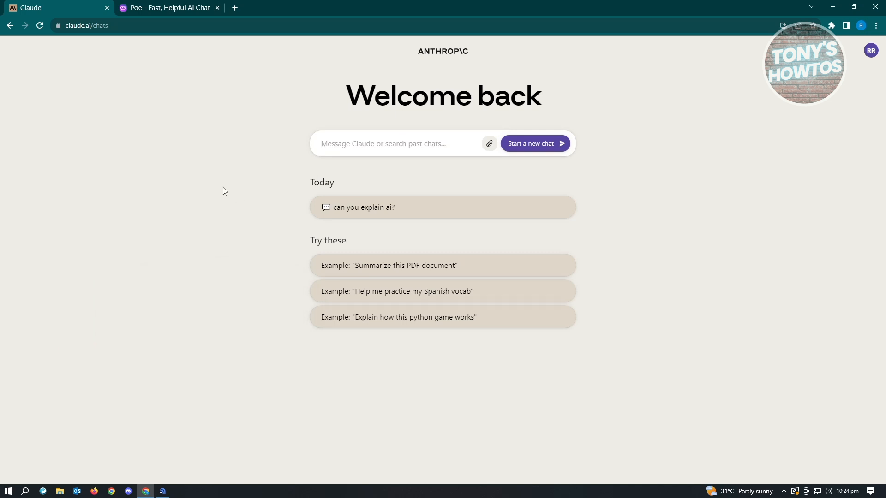
pyautogui.moveTo(228, 185)
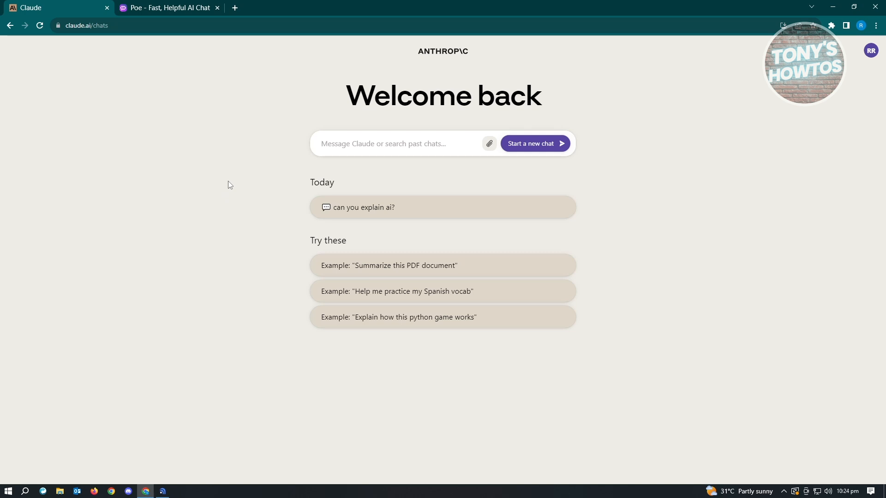
pyautogui.moveTo(210, 204)
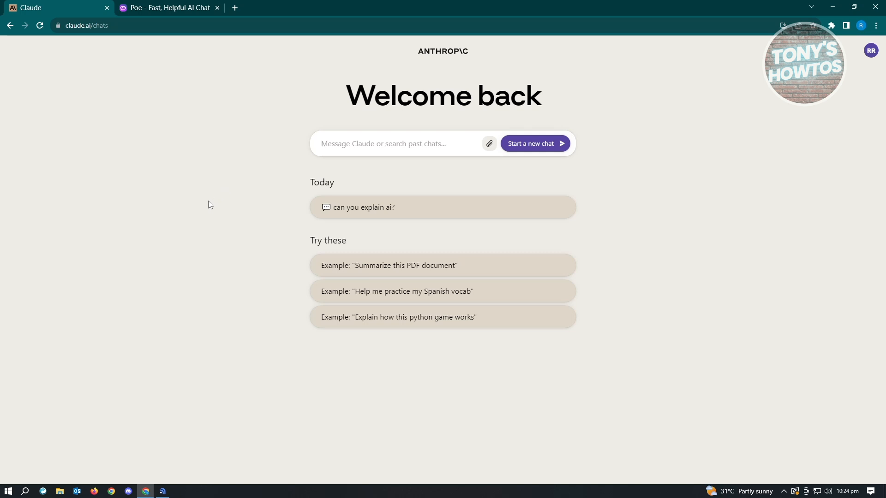
pyautogui.click(383, 143)
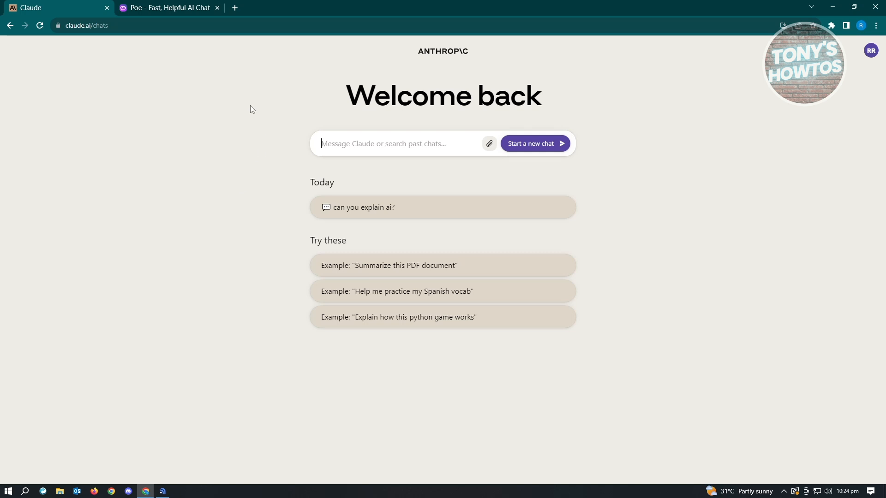
pyautogui.moveTo(269, 77)
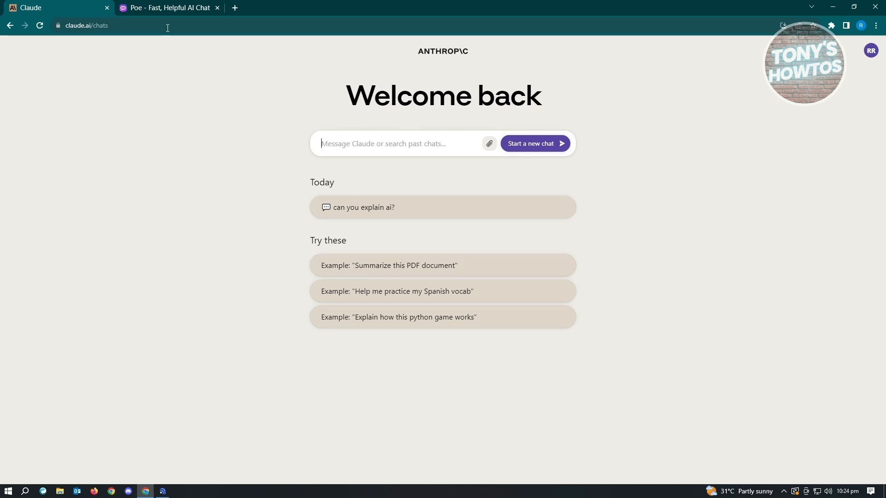
# - On the Poe tab, attempt Google sign-in by choosing a Google account
pyautogui.click(167, 8)
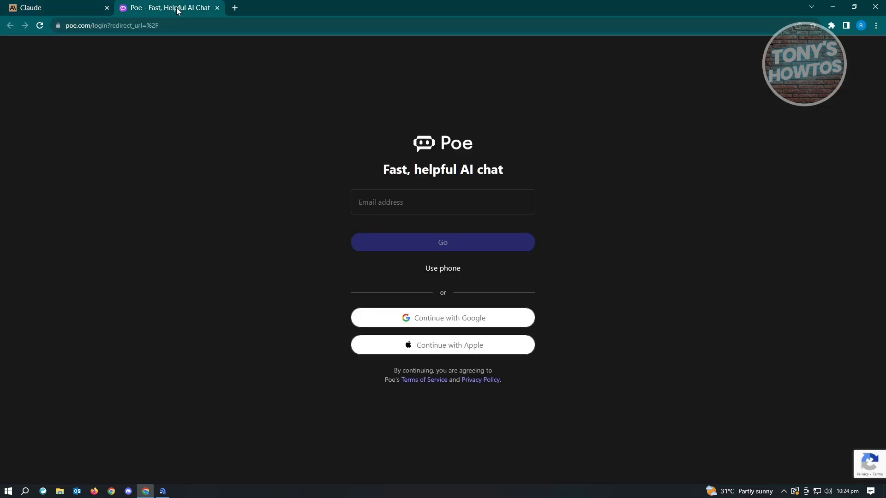
pyautogui.moveTo(204, 79)
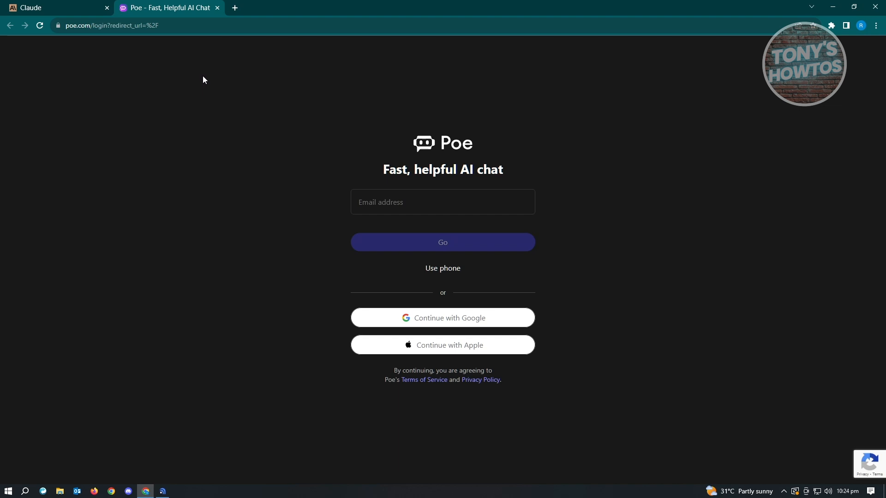
pyautogui.moveTo(215, 73)
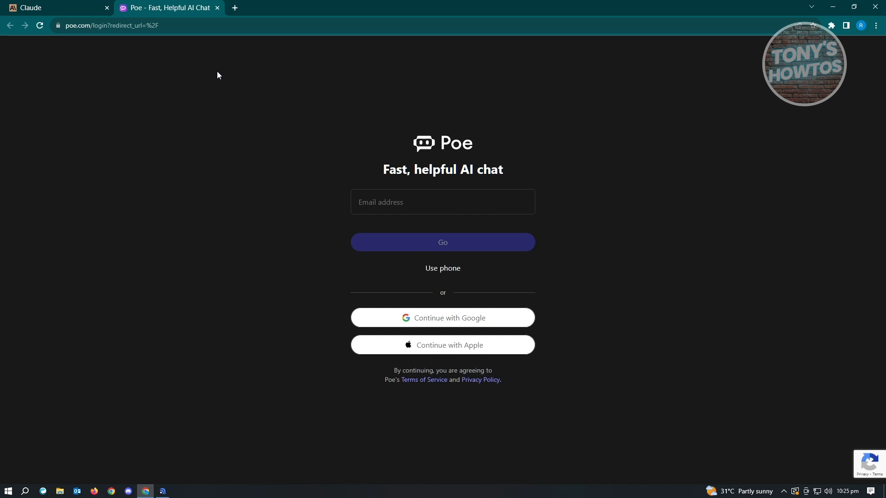
pyautogui.moveTo(459, 322)
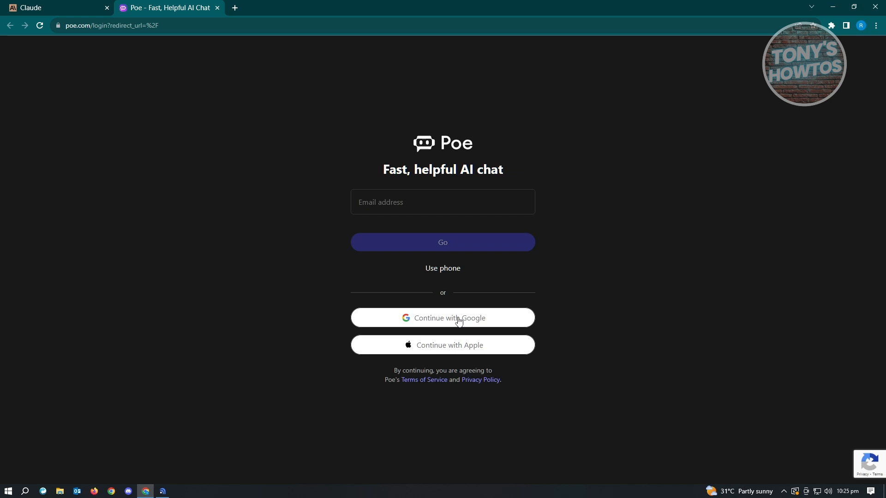
pyautogui.click(443, 317)
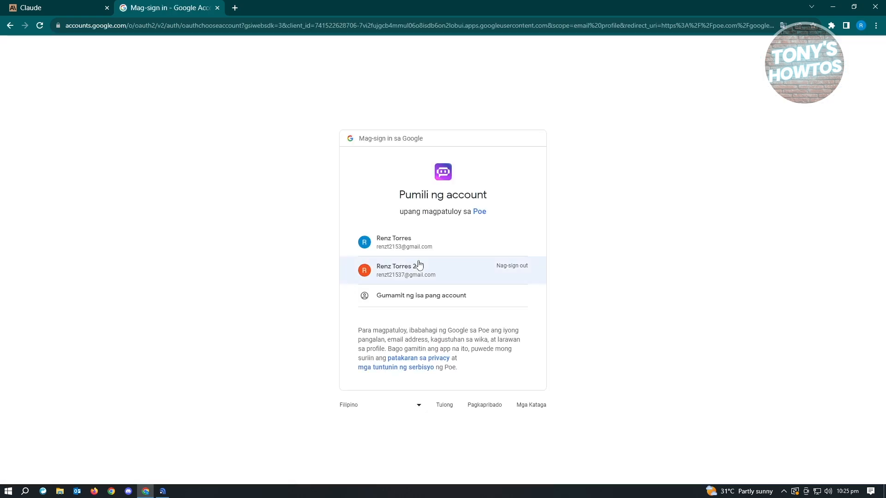
pyautogui.click(405, 270)
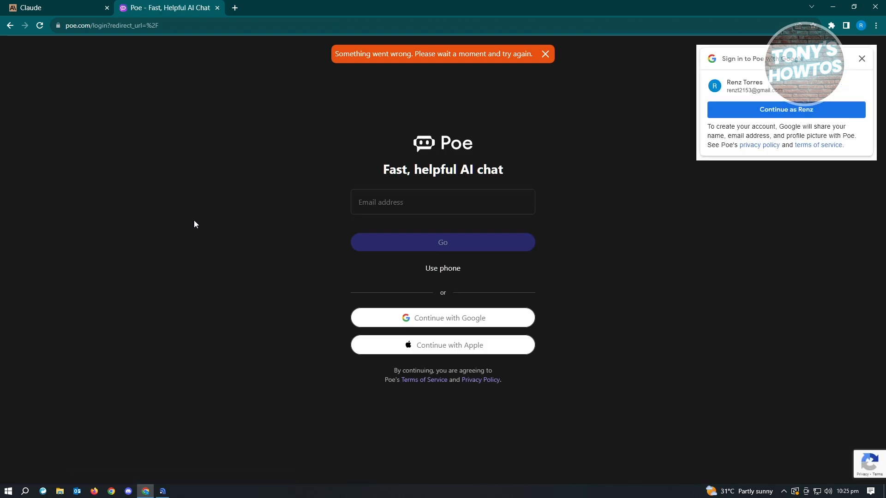
pyautogui.click(785, 109)
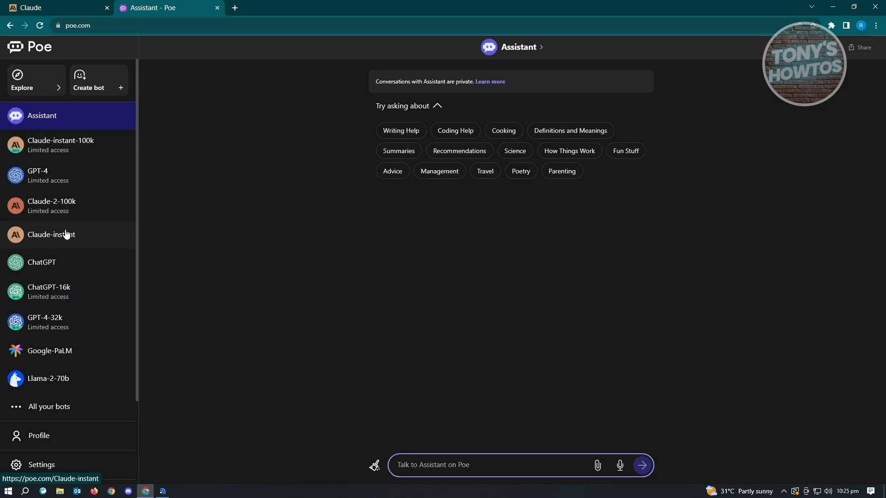
# - Open the GPT-4 bot, then switch to the Claude-instant bot's empty chat
pyautogui.click(45, 175)
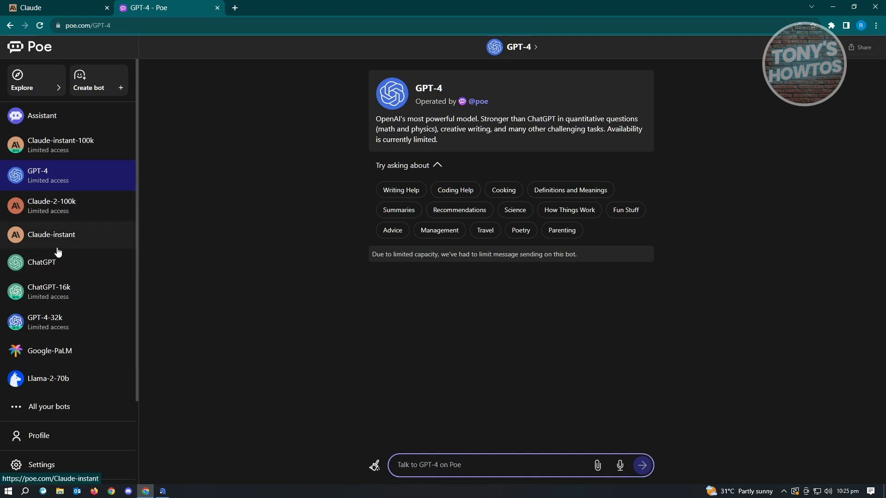
pyautogui.click(51, 234)
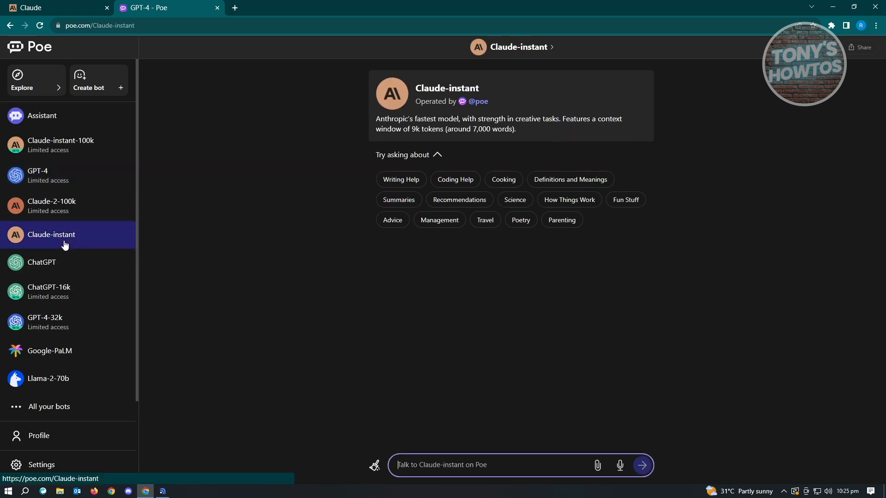
pyautogui.click(64, 237)
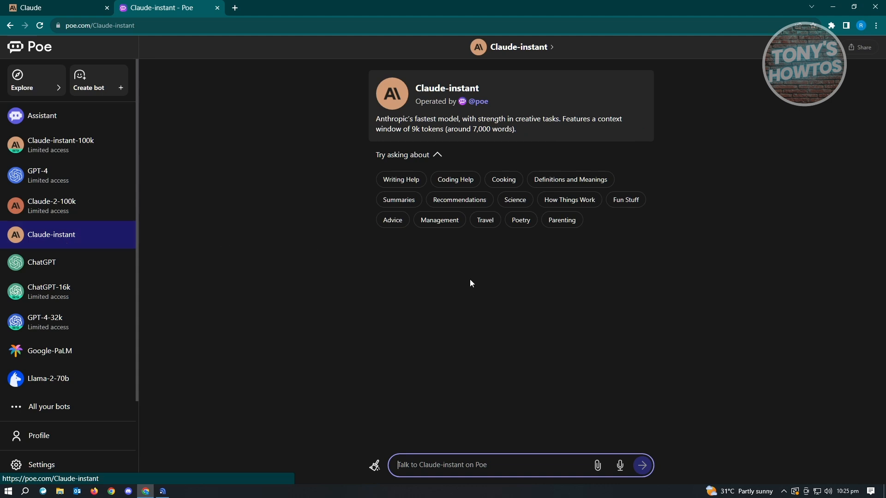
pyautogui.moveTo(473, 326)
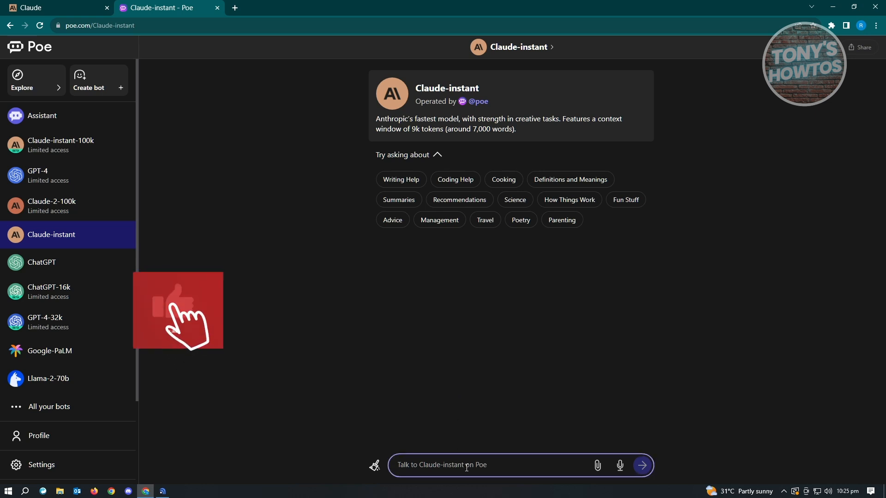
# - Send 'explain ai' to Claude-instant and scroll through its bulleted reply
pyautogui.write('explain')
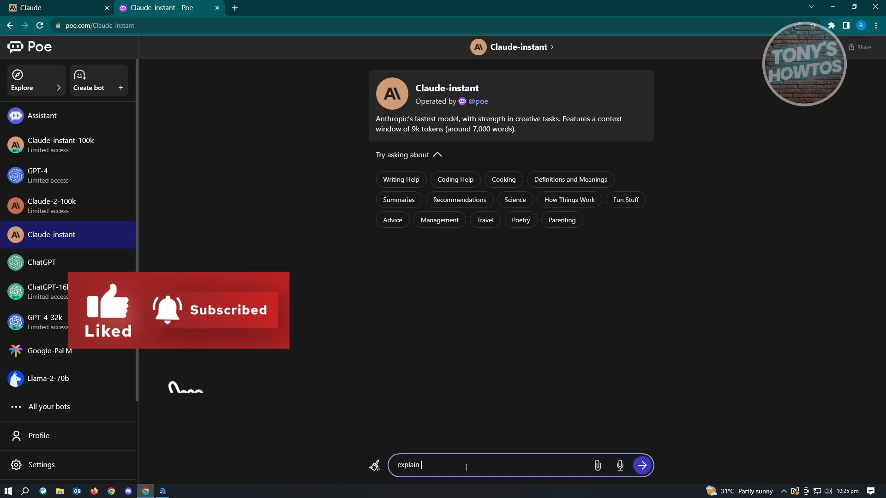
pyautogui.write('ai')
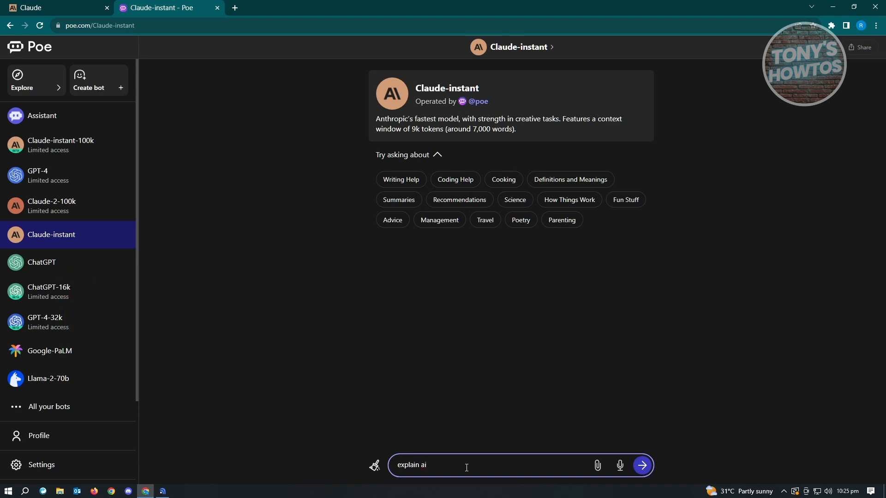
pyautogui.click(642, 465)
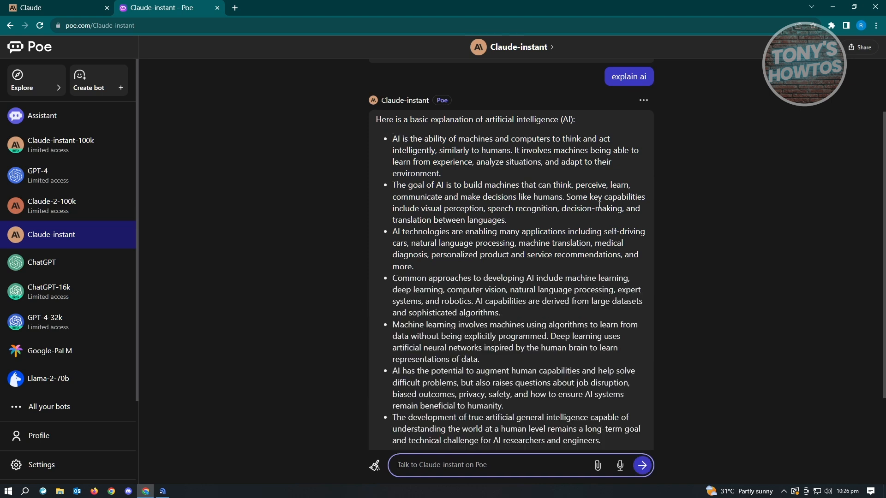
pyautogui.scroll(-3)
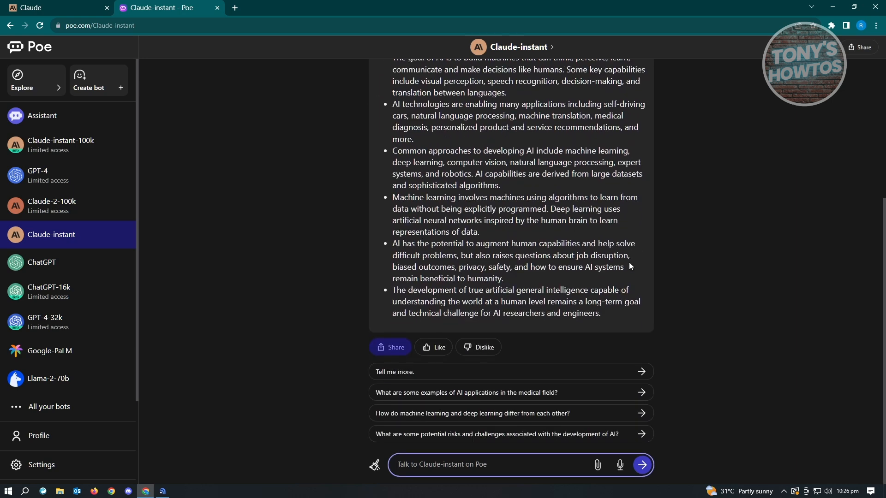
pyautogui.moveTo(635, 273)
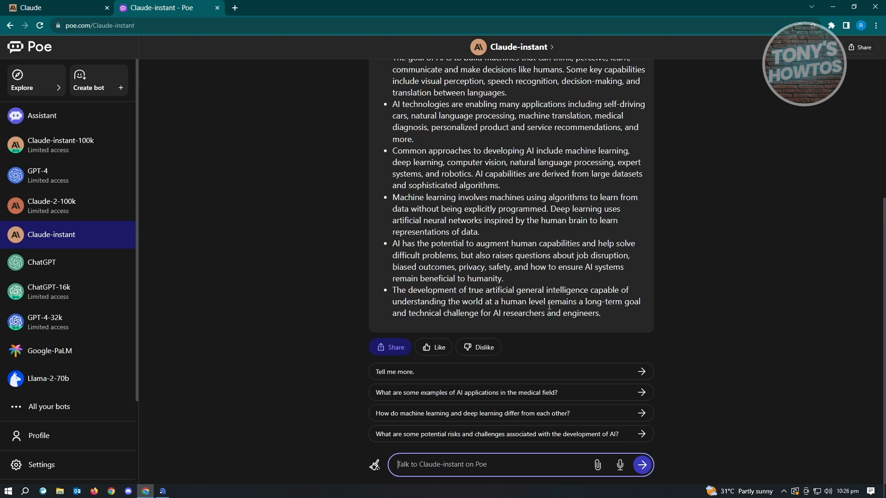
pyautogui.moveTo(76, 238)
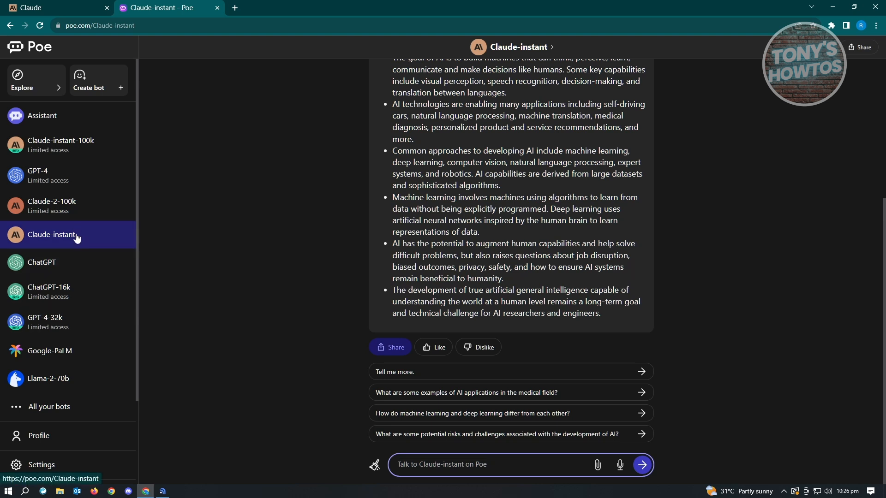
pyautogui.moveTo(113, 282)
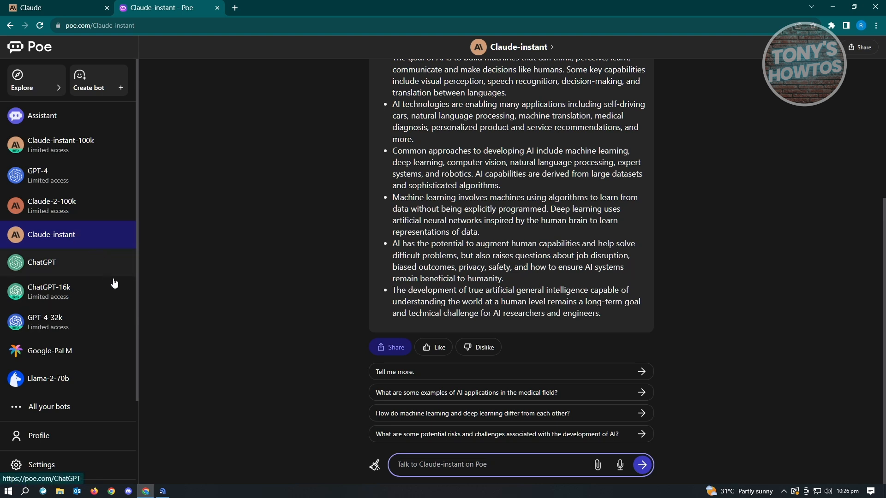
pyautogui.moveTo(219, 308)
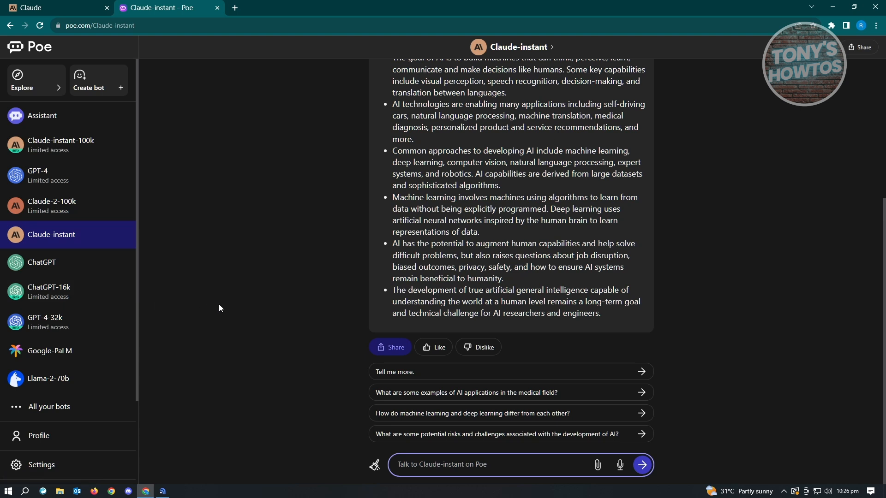
pyautogui.moveTo(524, 302)
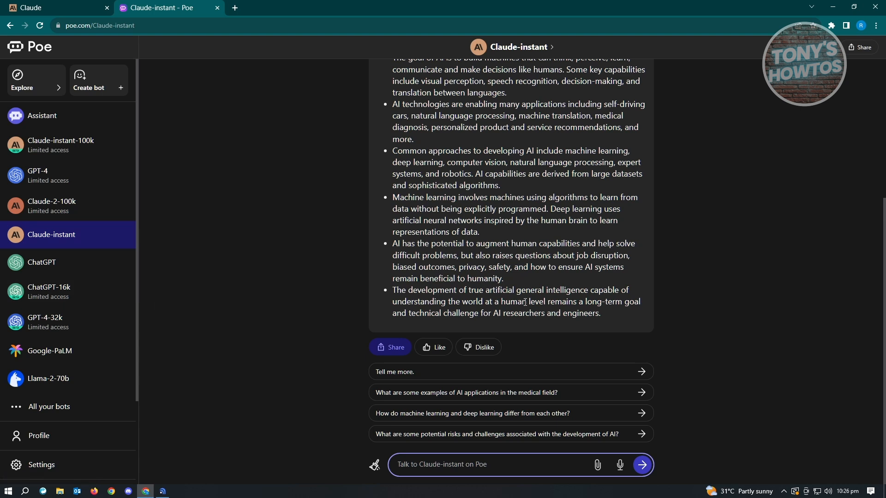
pyautogui.moveTo(506, 305)
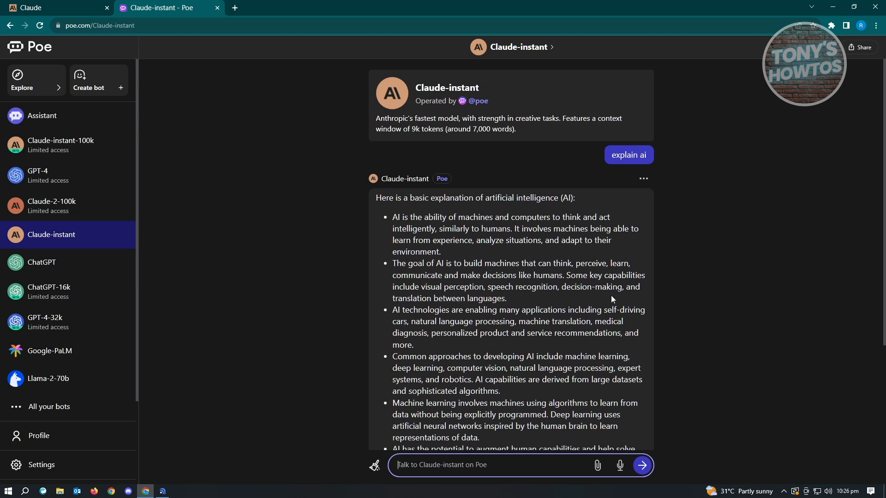
pyautogui.moveTo(692, 339)
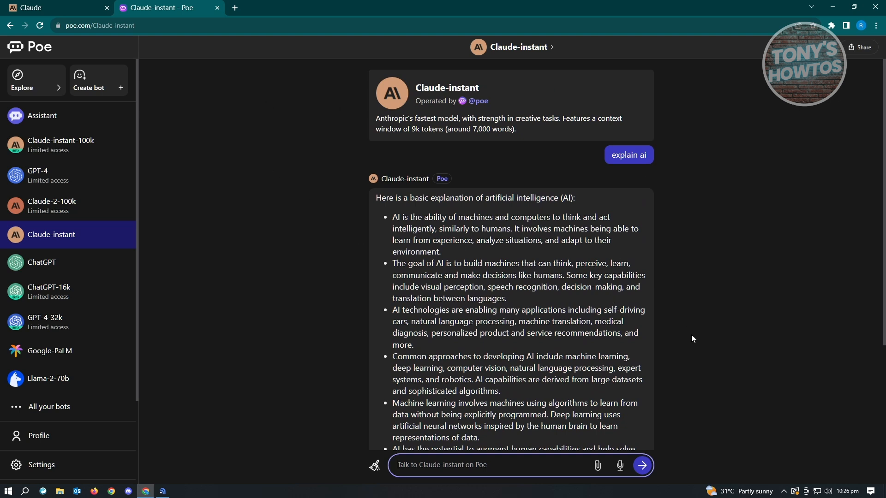
pyautogui.scroll(-3)
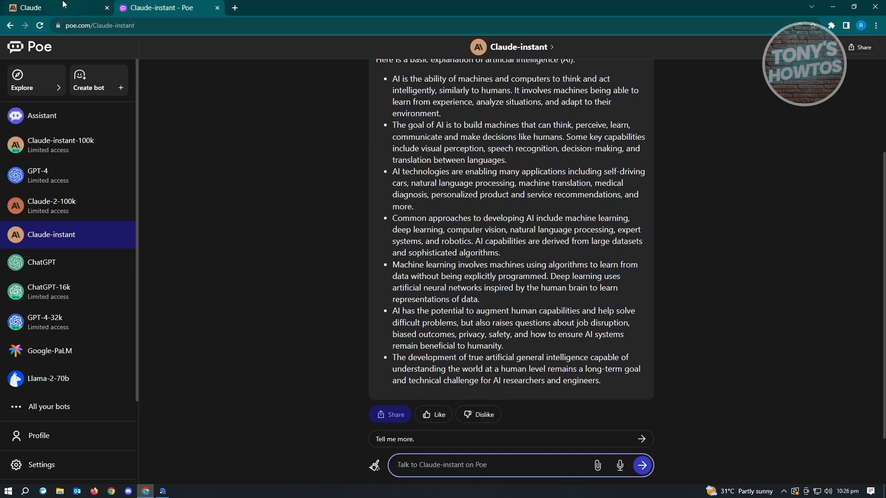
pyautogui.moveTo(529, 441)
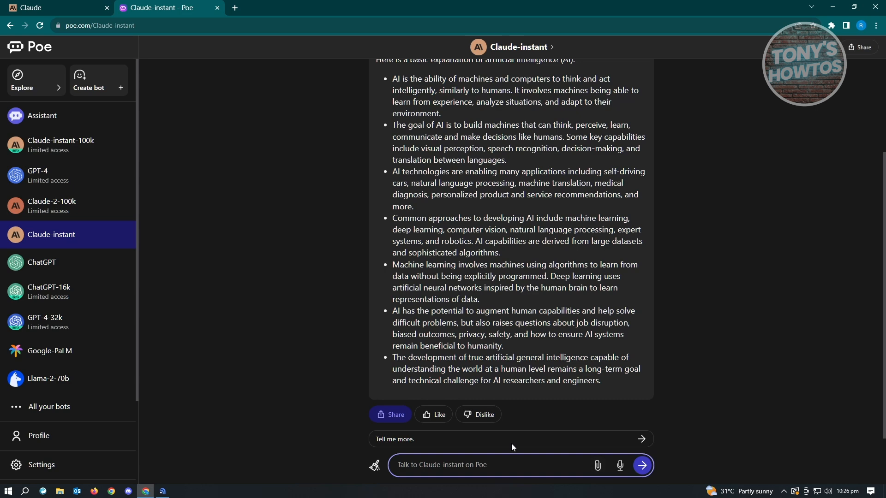
pyautogui.click(53, 7)
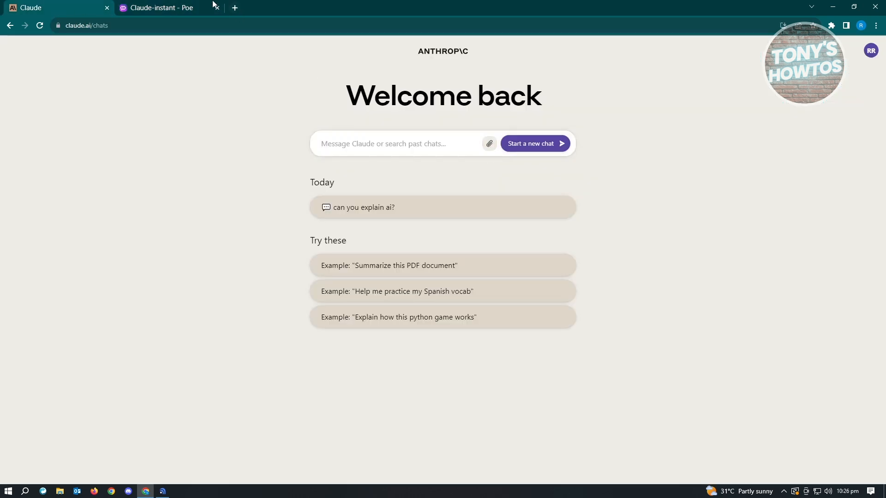
pyautogui.click(156, 7)
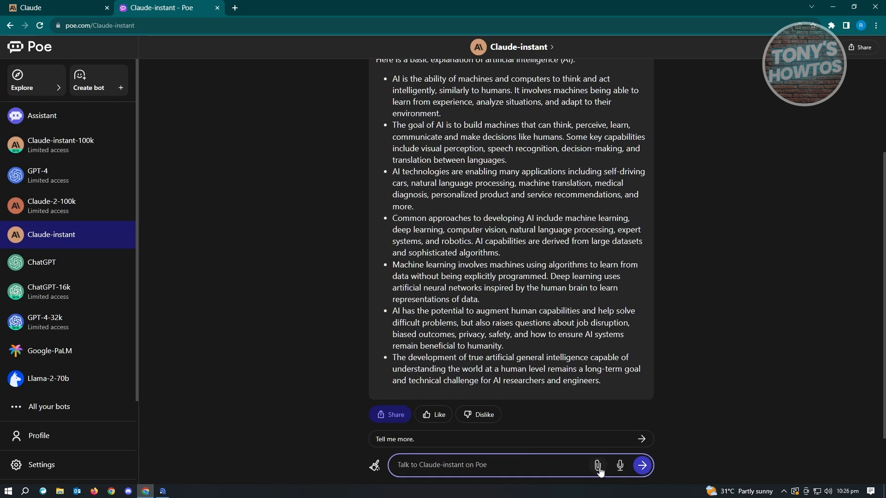